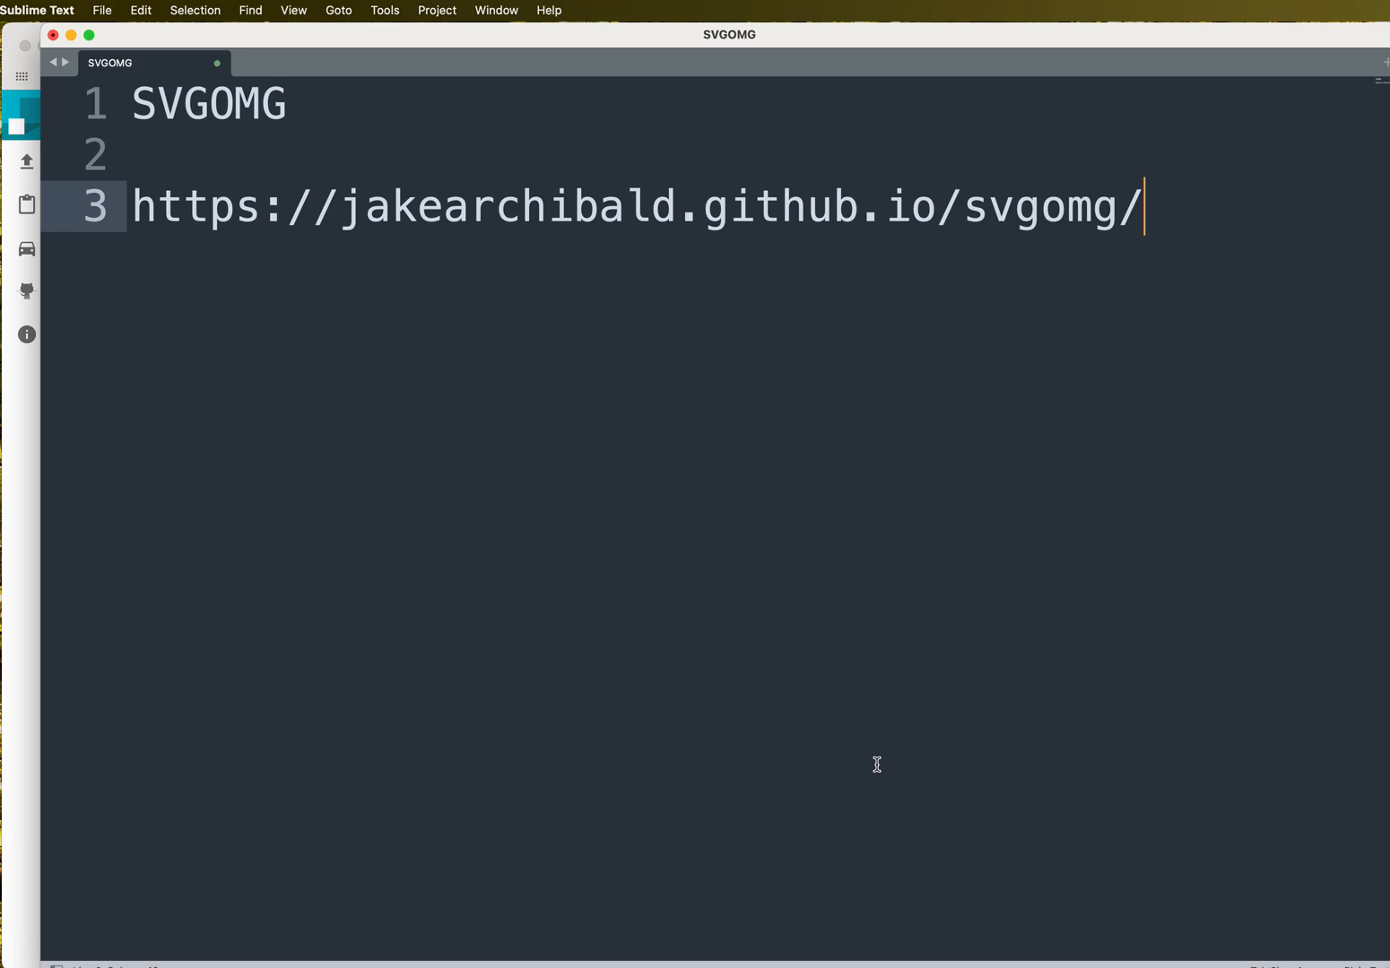
mouse_move(878, 769)
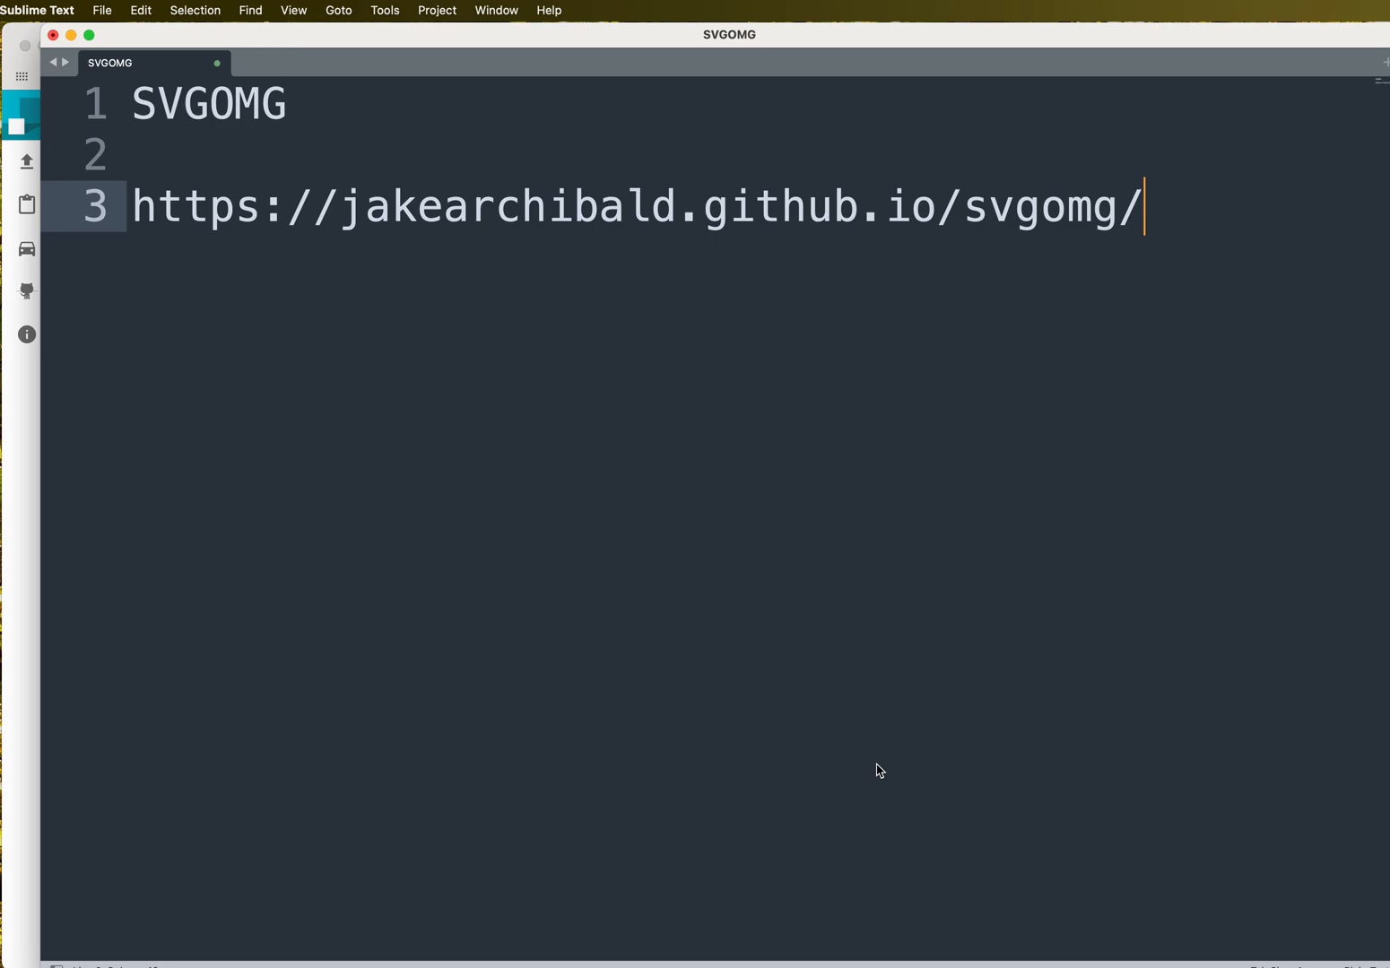
mouse_move(893, 427)
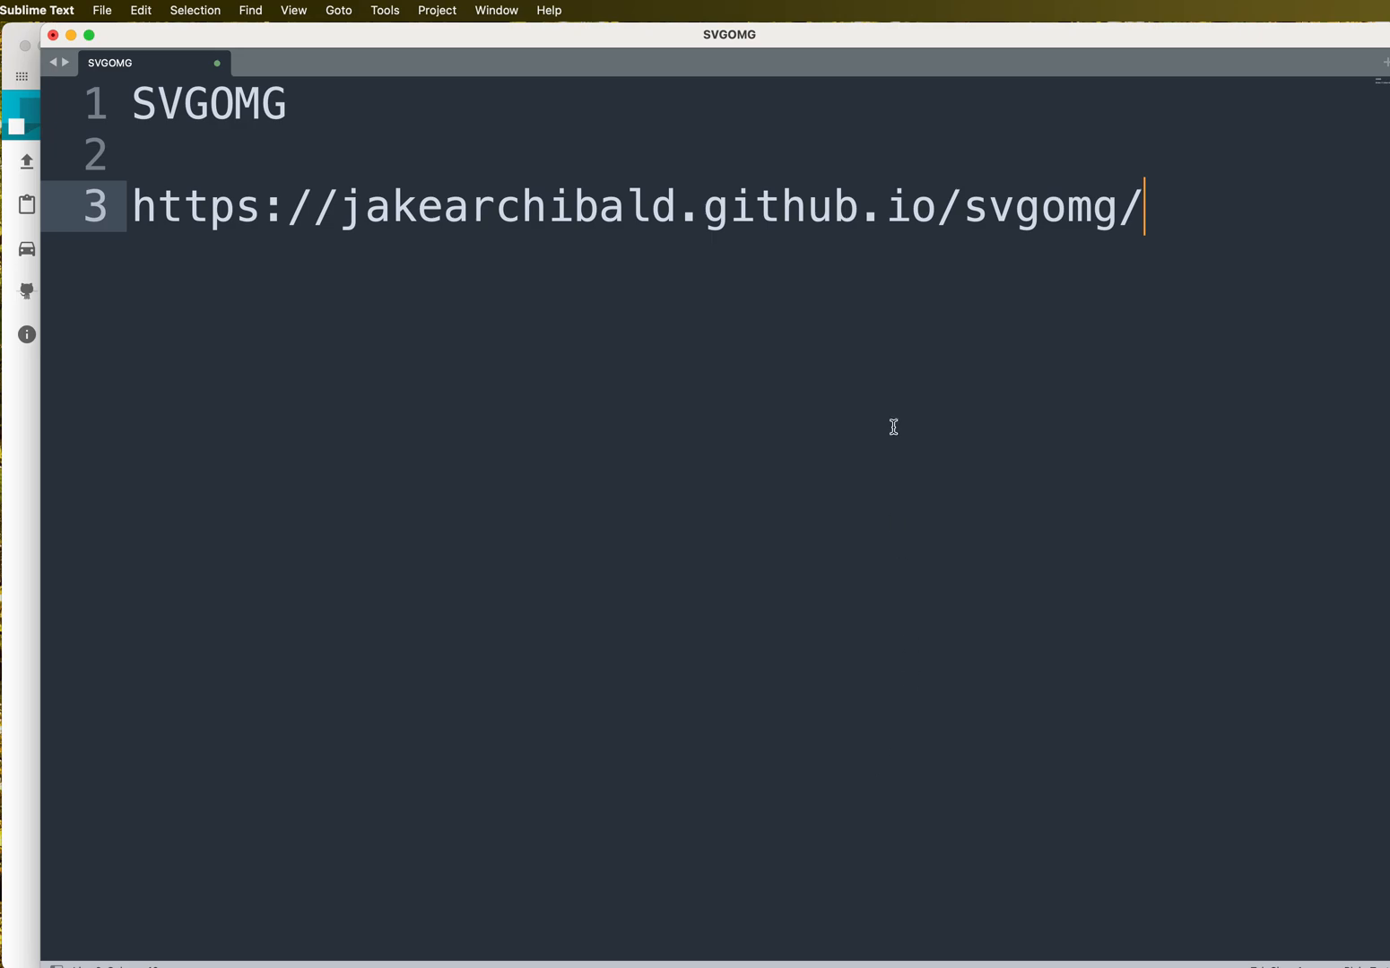
mouse_move(456, 226)
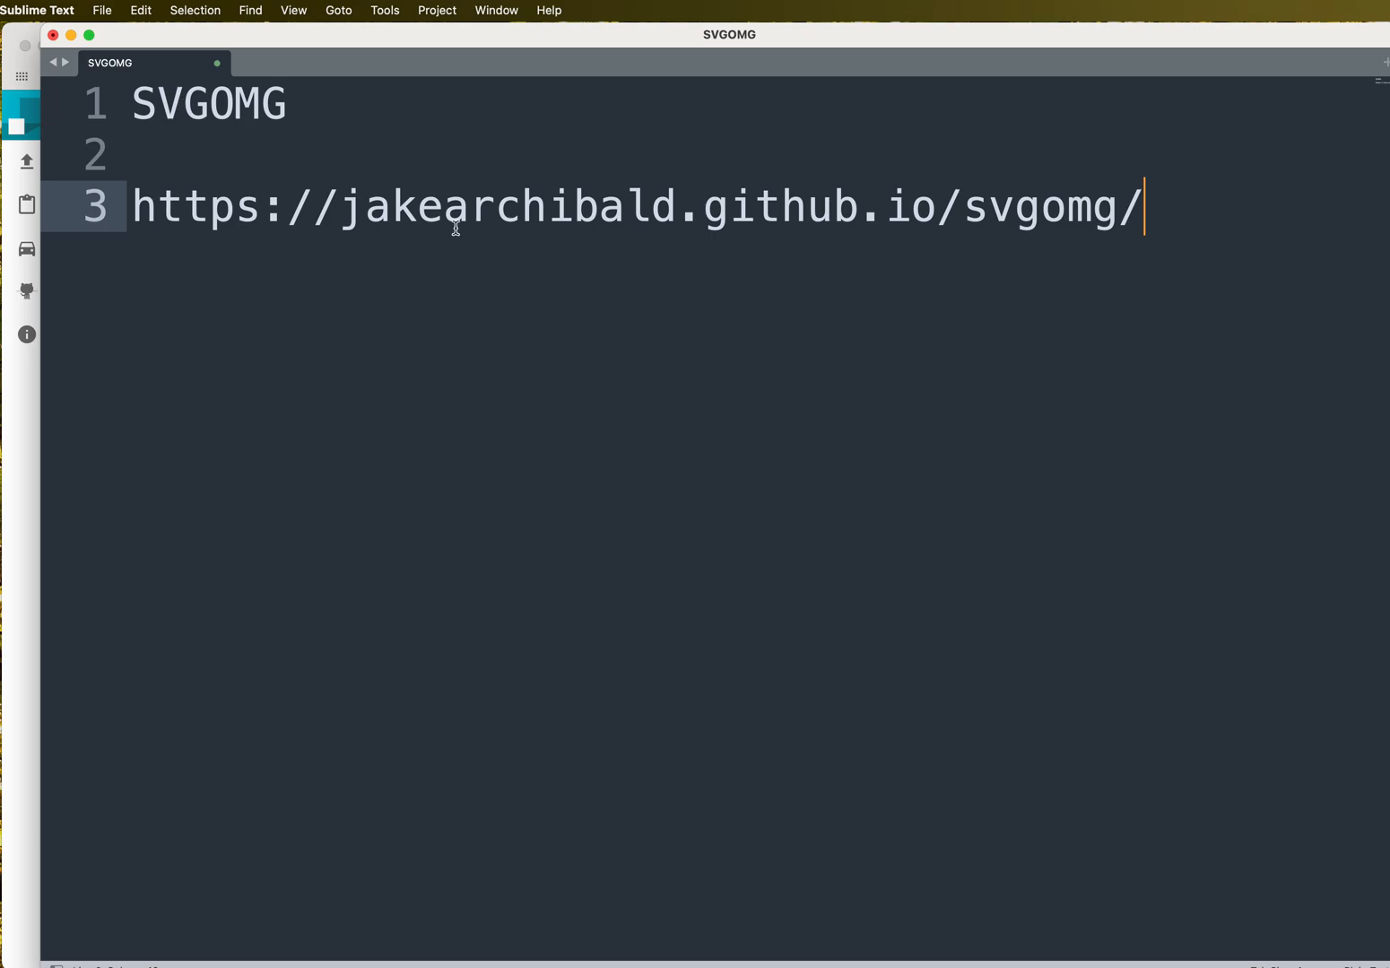
mouse_move(610, 190)
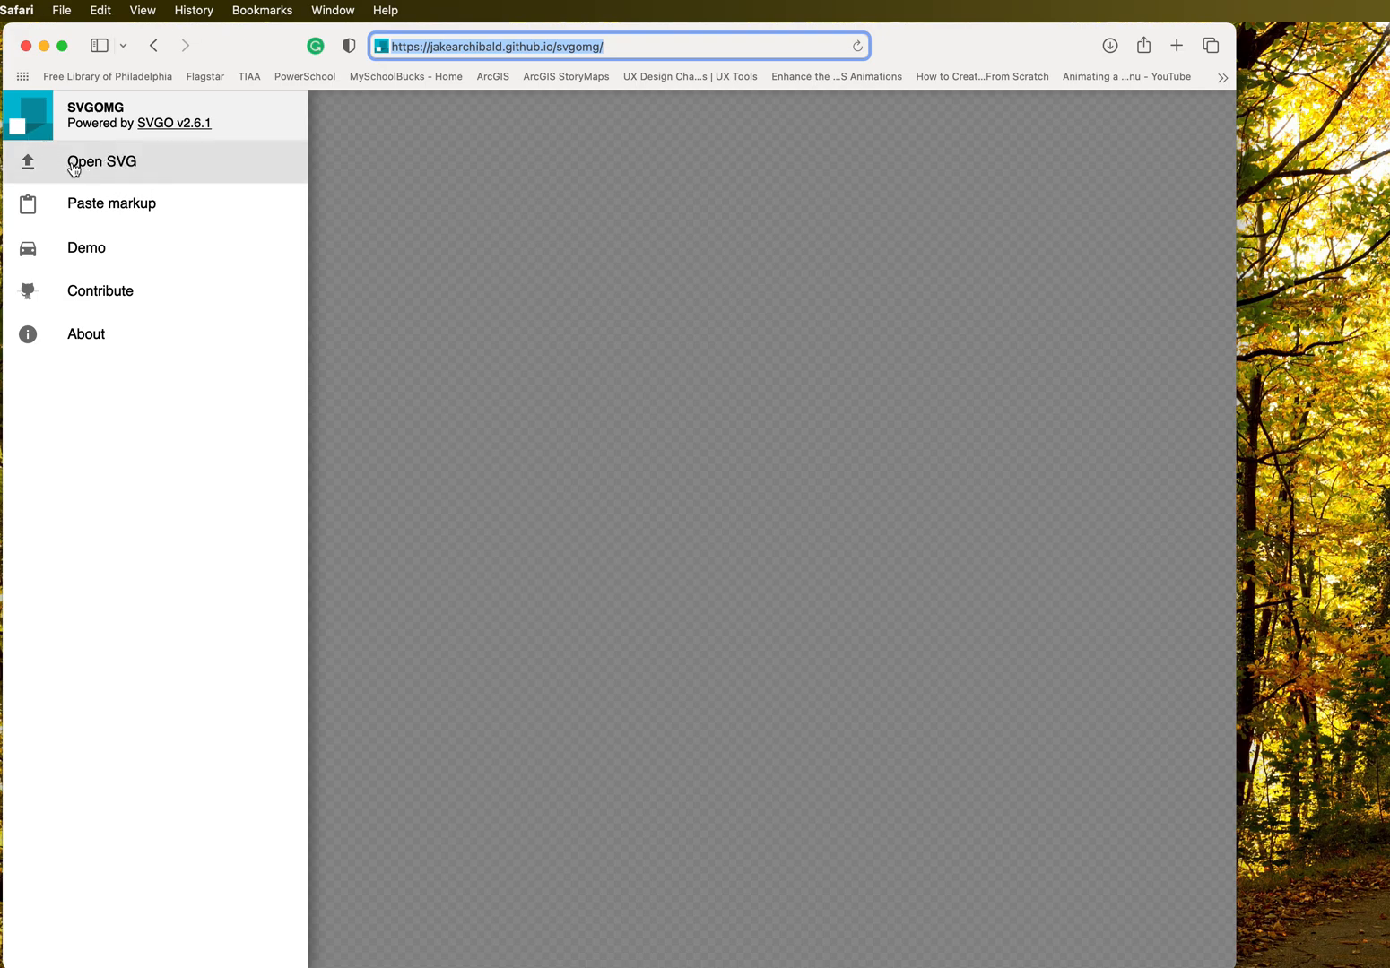
mouse_move(83, 215)
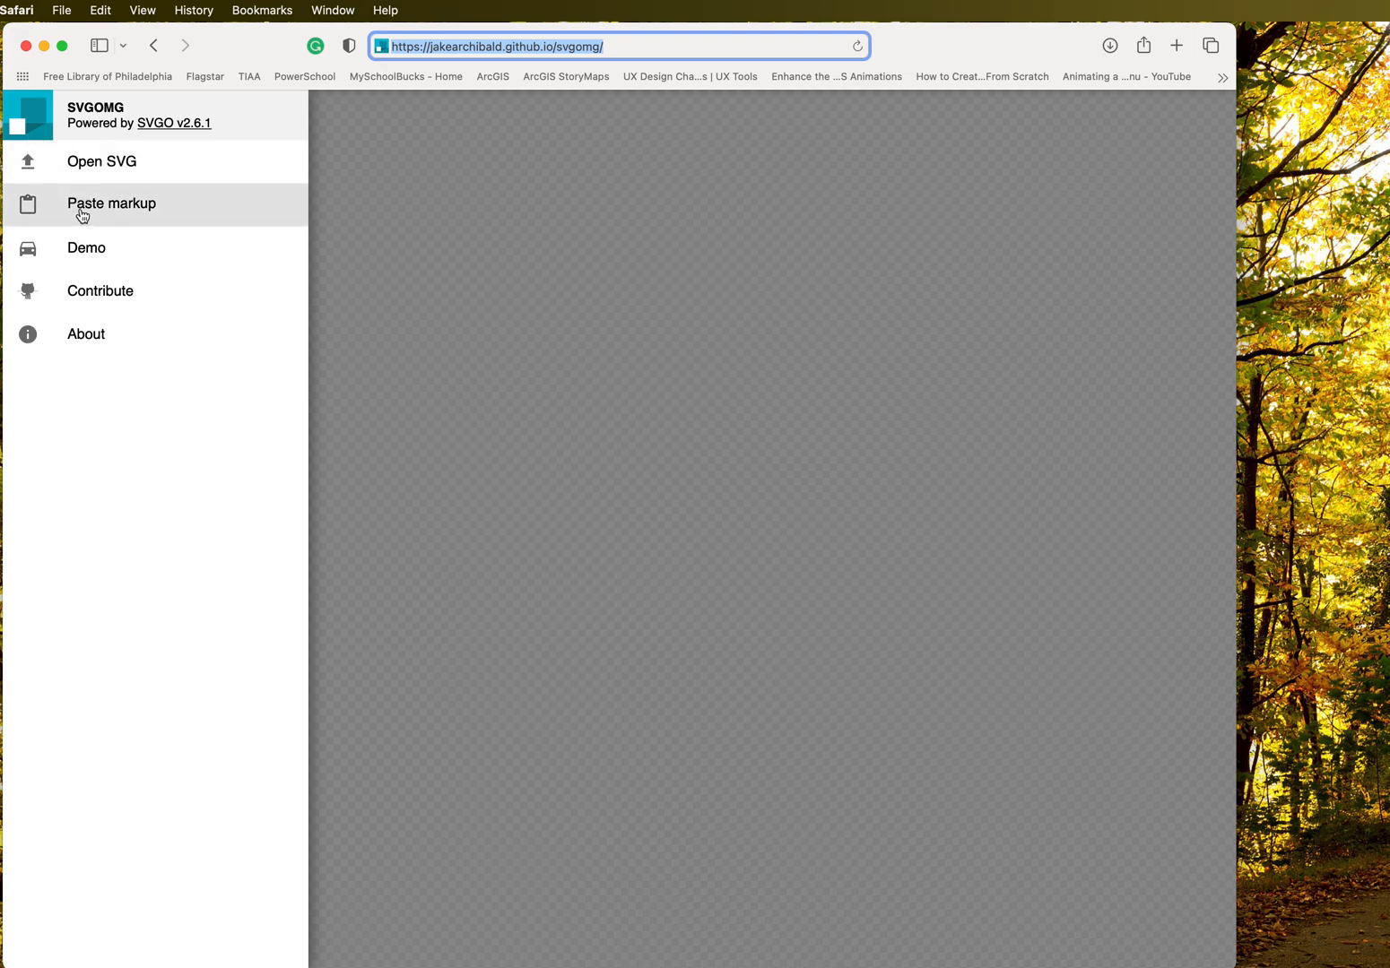
mouse_move(90, 161)
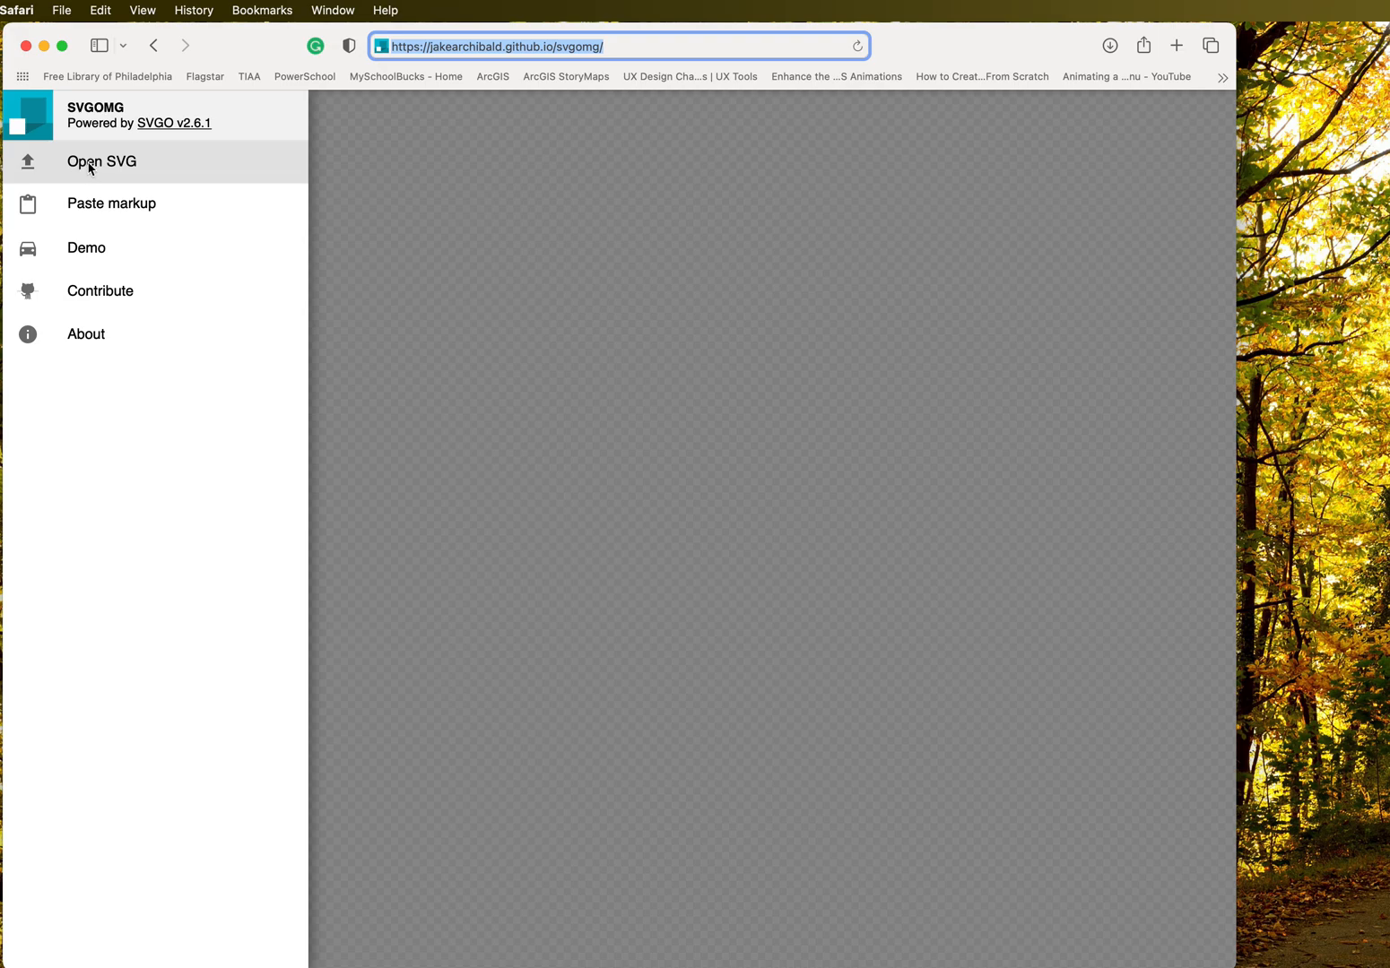
Load flowers_small_altered.svg from the Desktop, optimising it from 3.77k to 3.35k
click(100, 161)
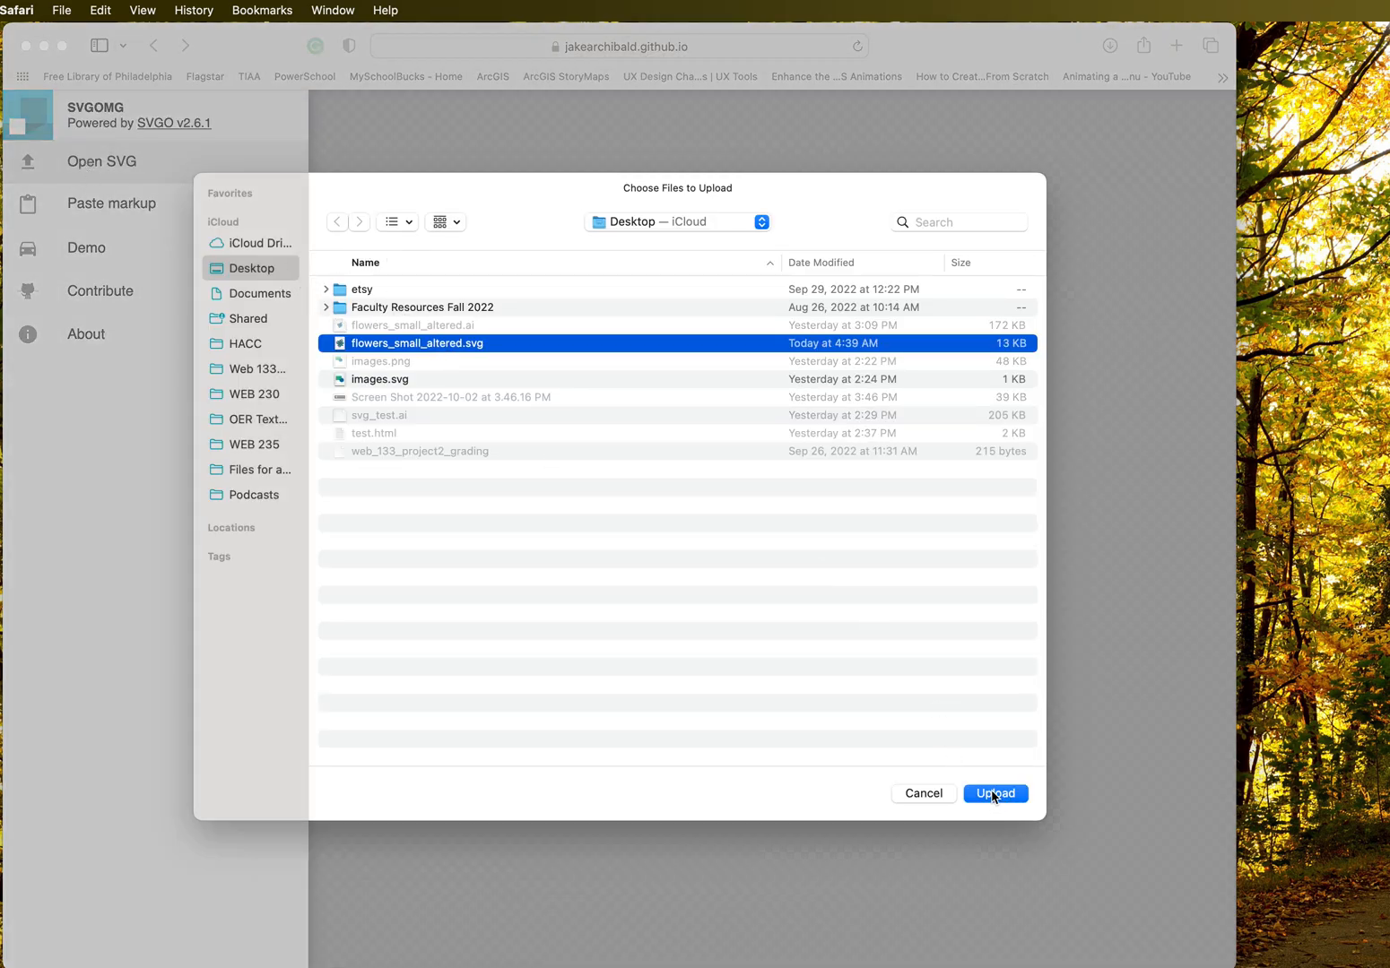
click(995, 792)
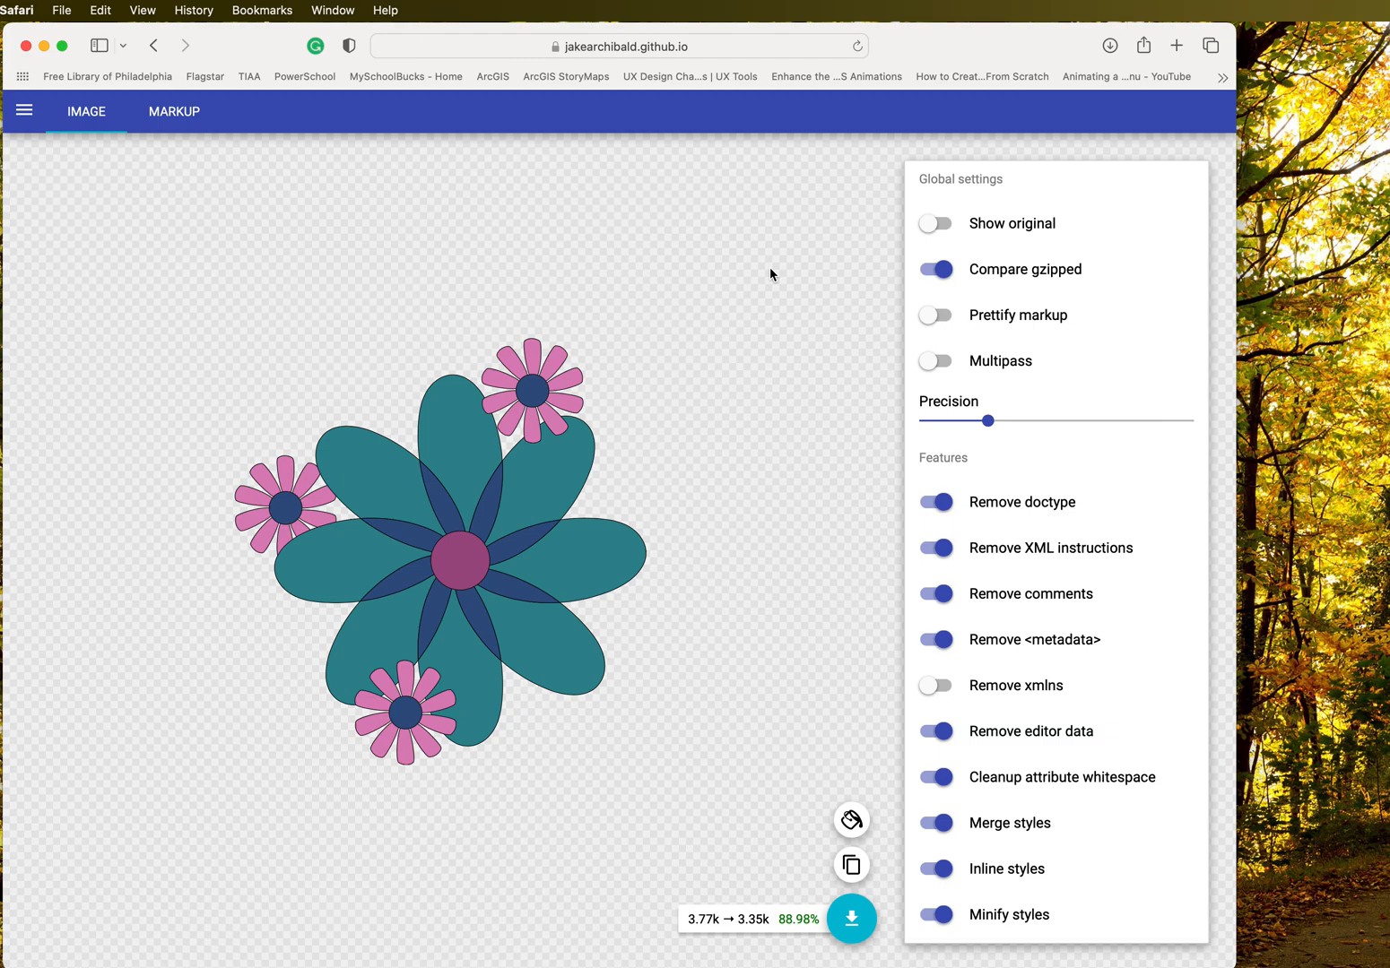
mouse_move(979, 411)
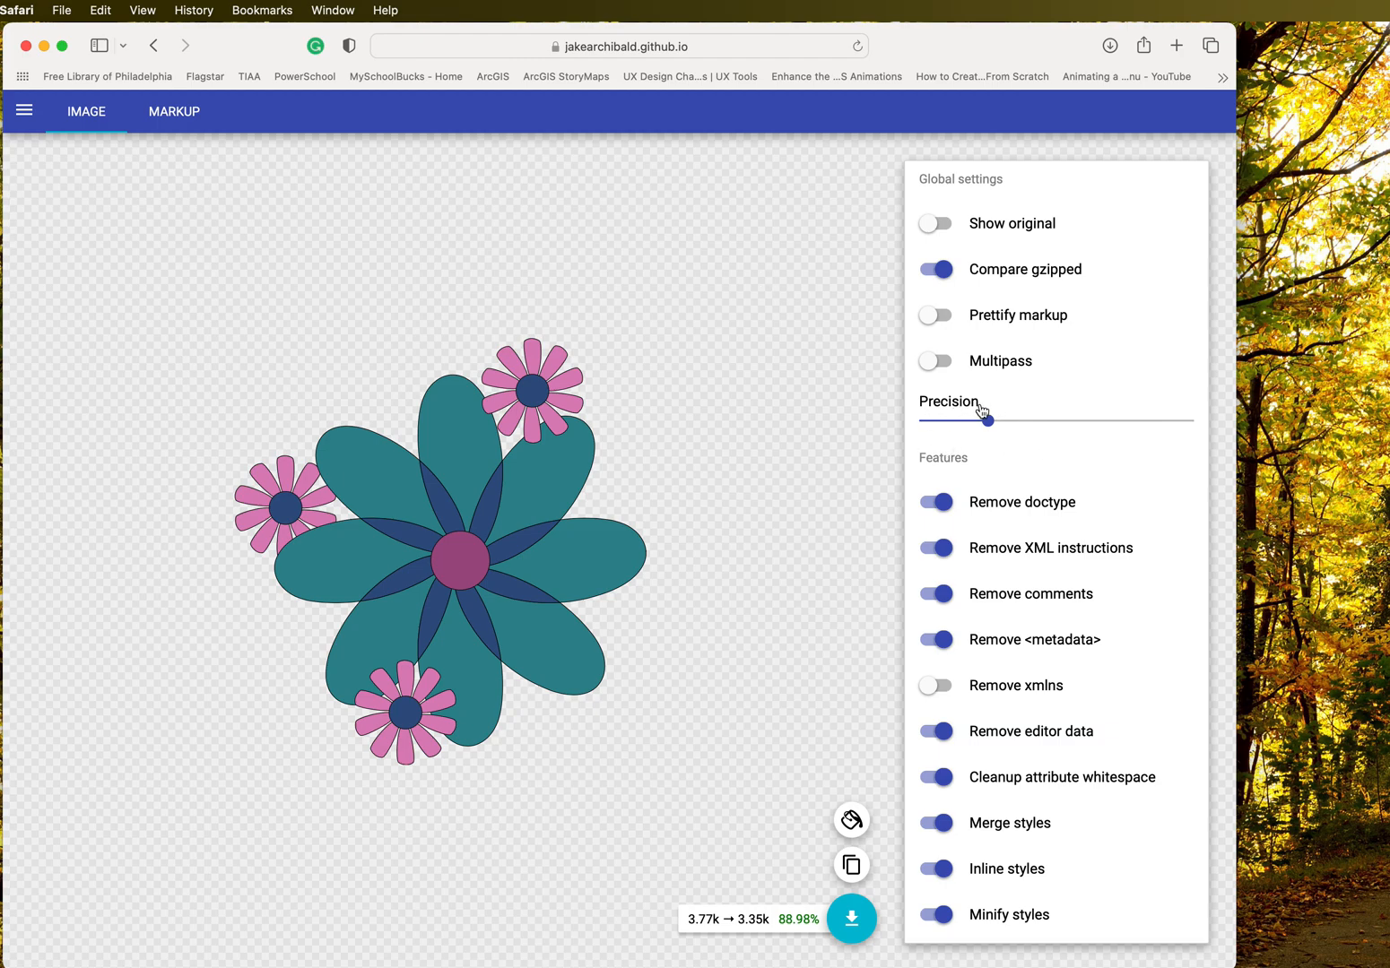
mouse_move(1158, 412)
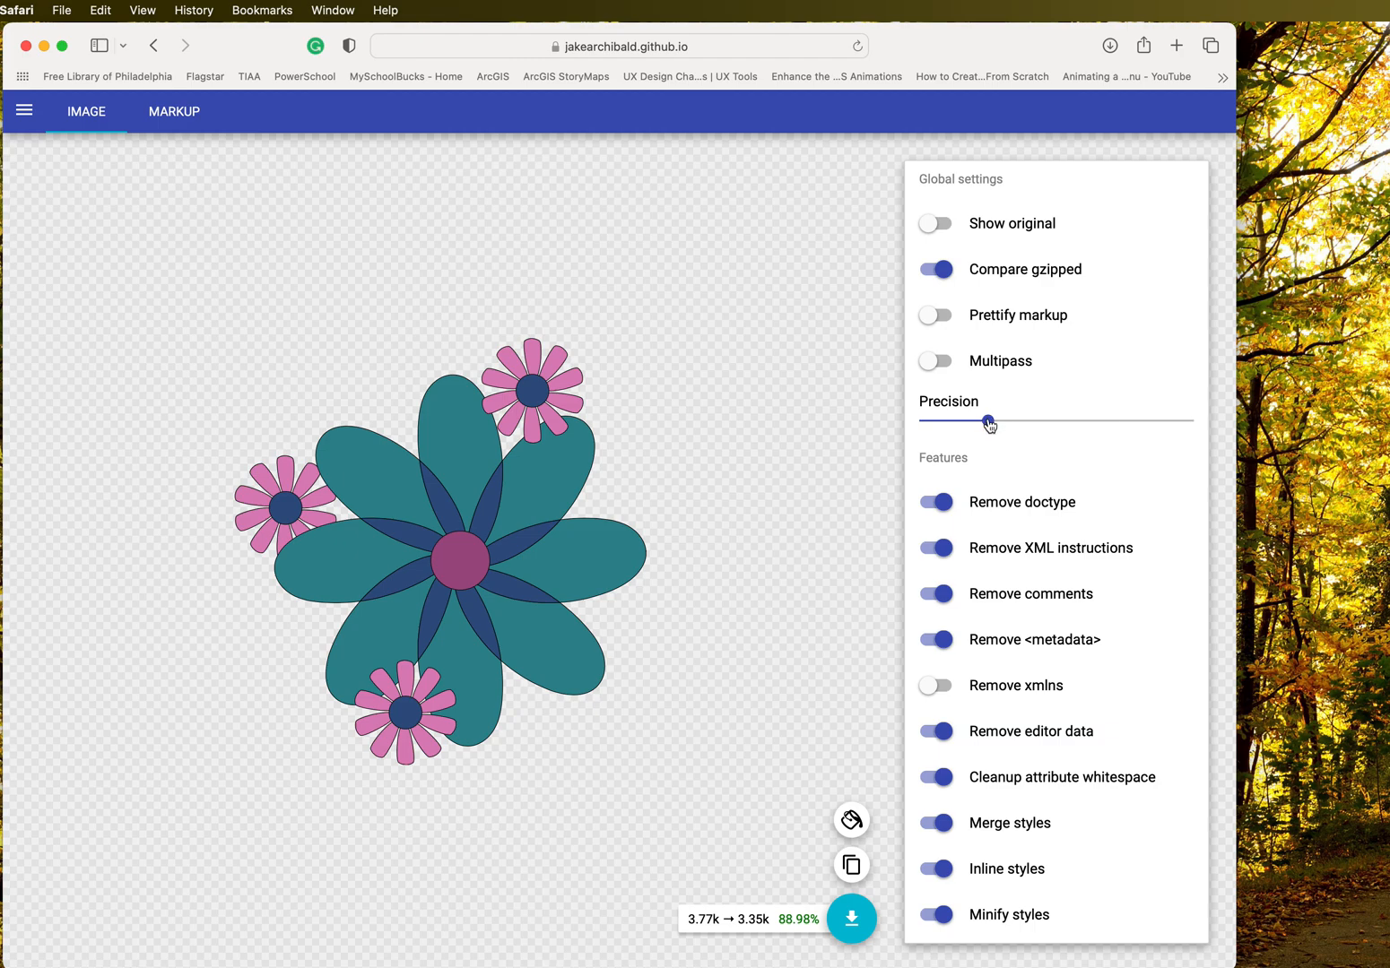
drag(990, 423, 1151, 423)
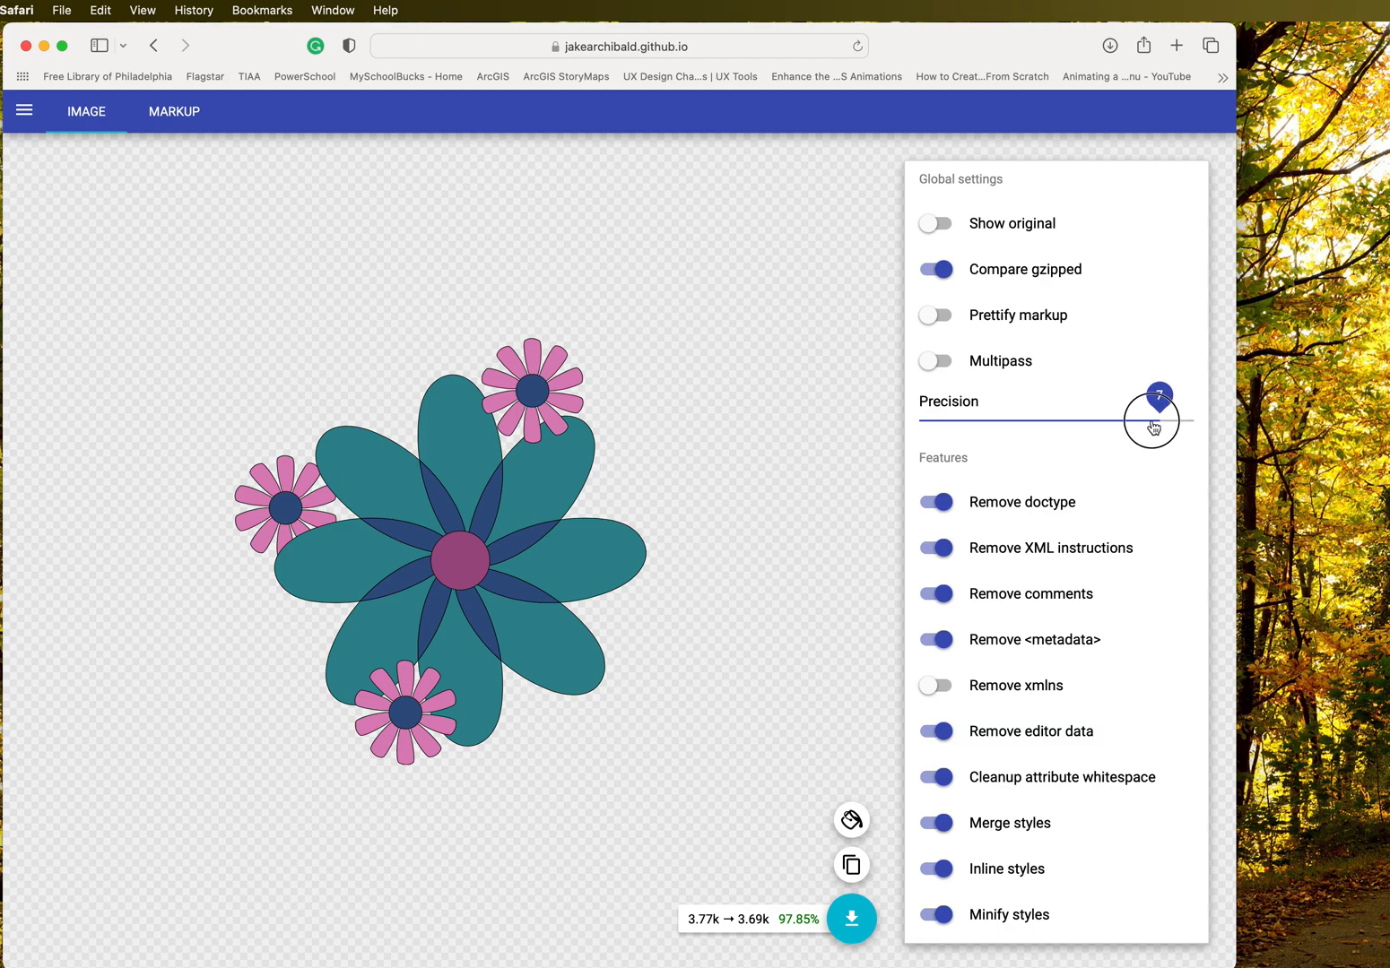
drag(1159, 419, 941, 420)
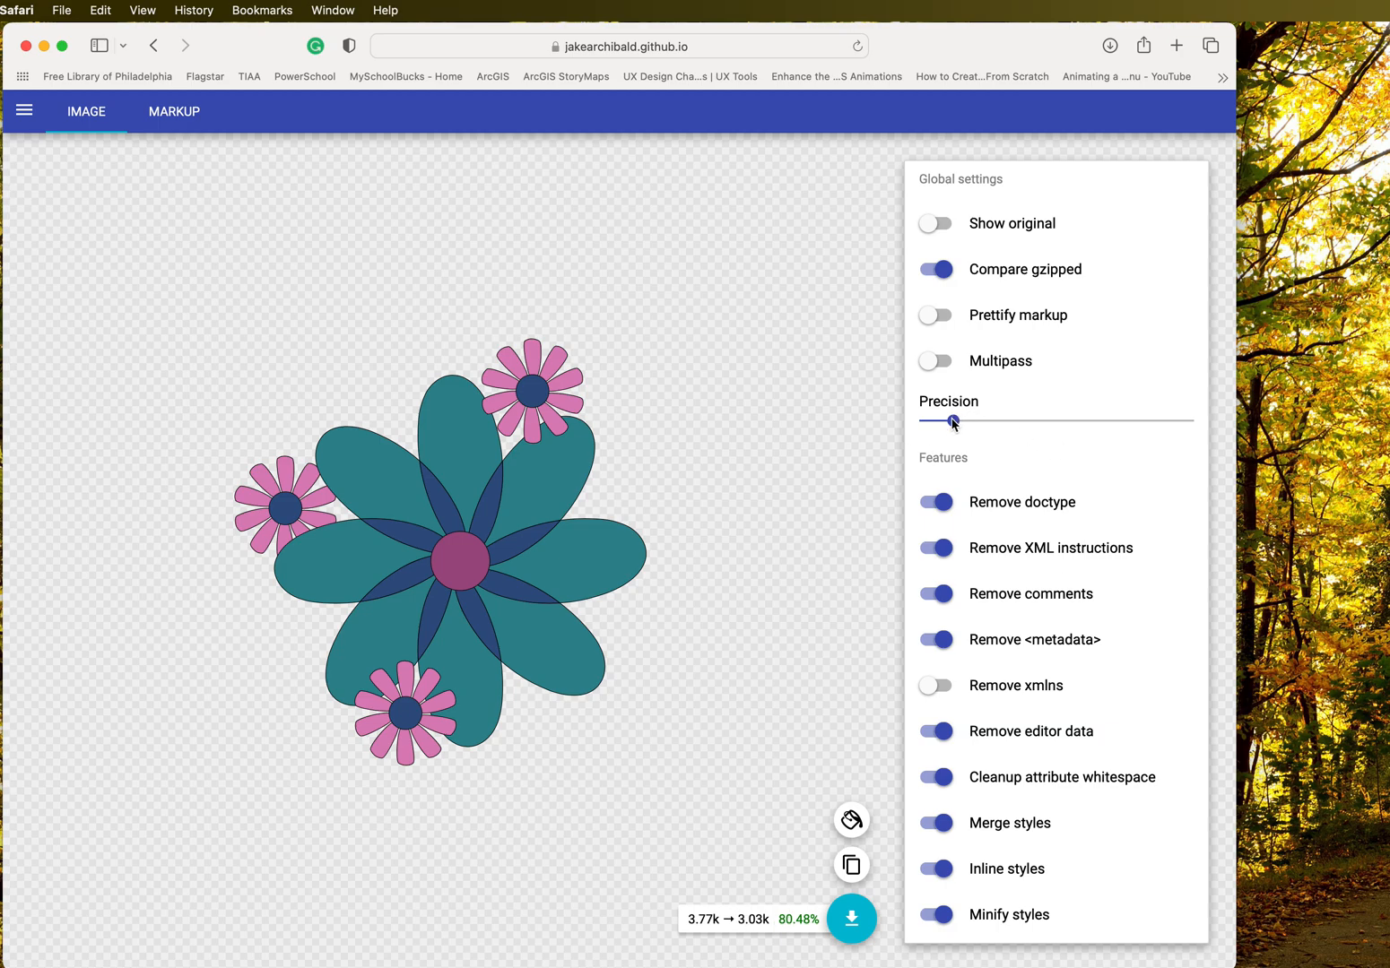
drag(954, 420, 1160, 419)
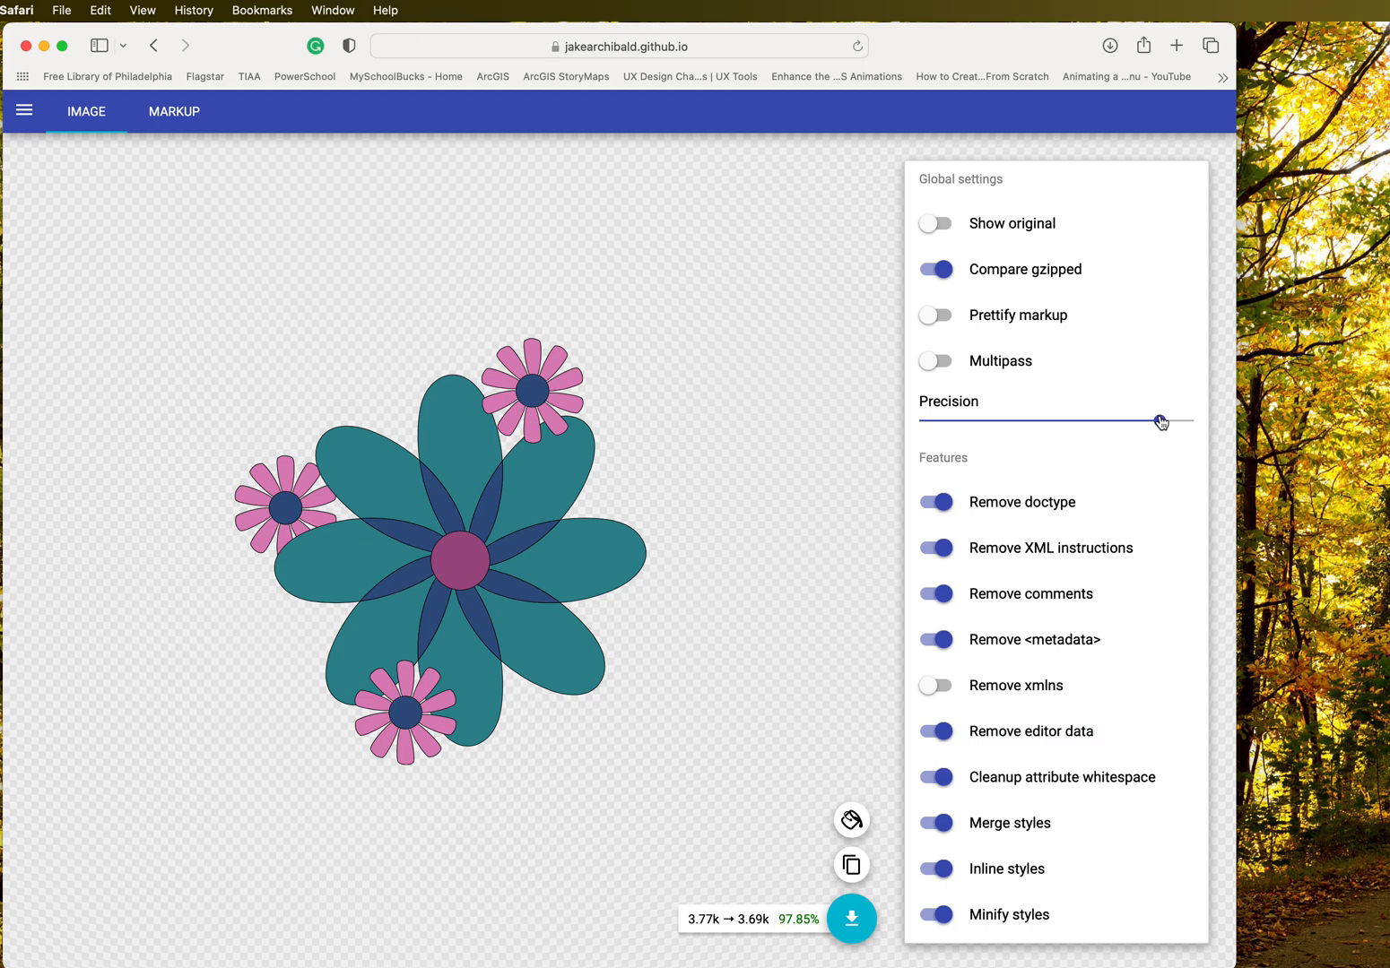
drag(1162, 421, 984, 416)
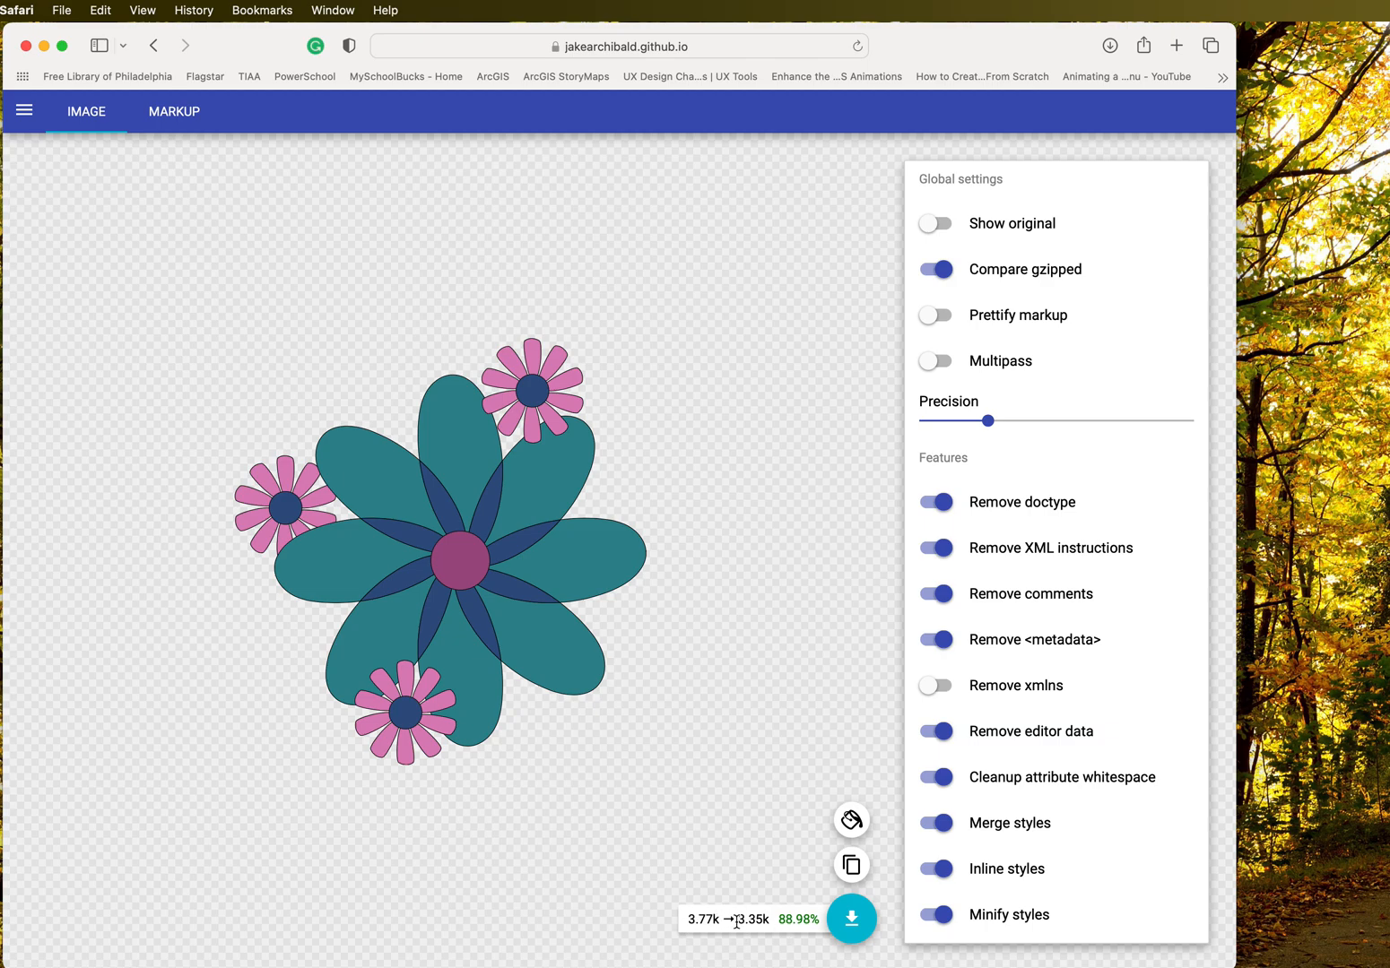
mouse_move(1065, 597)
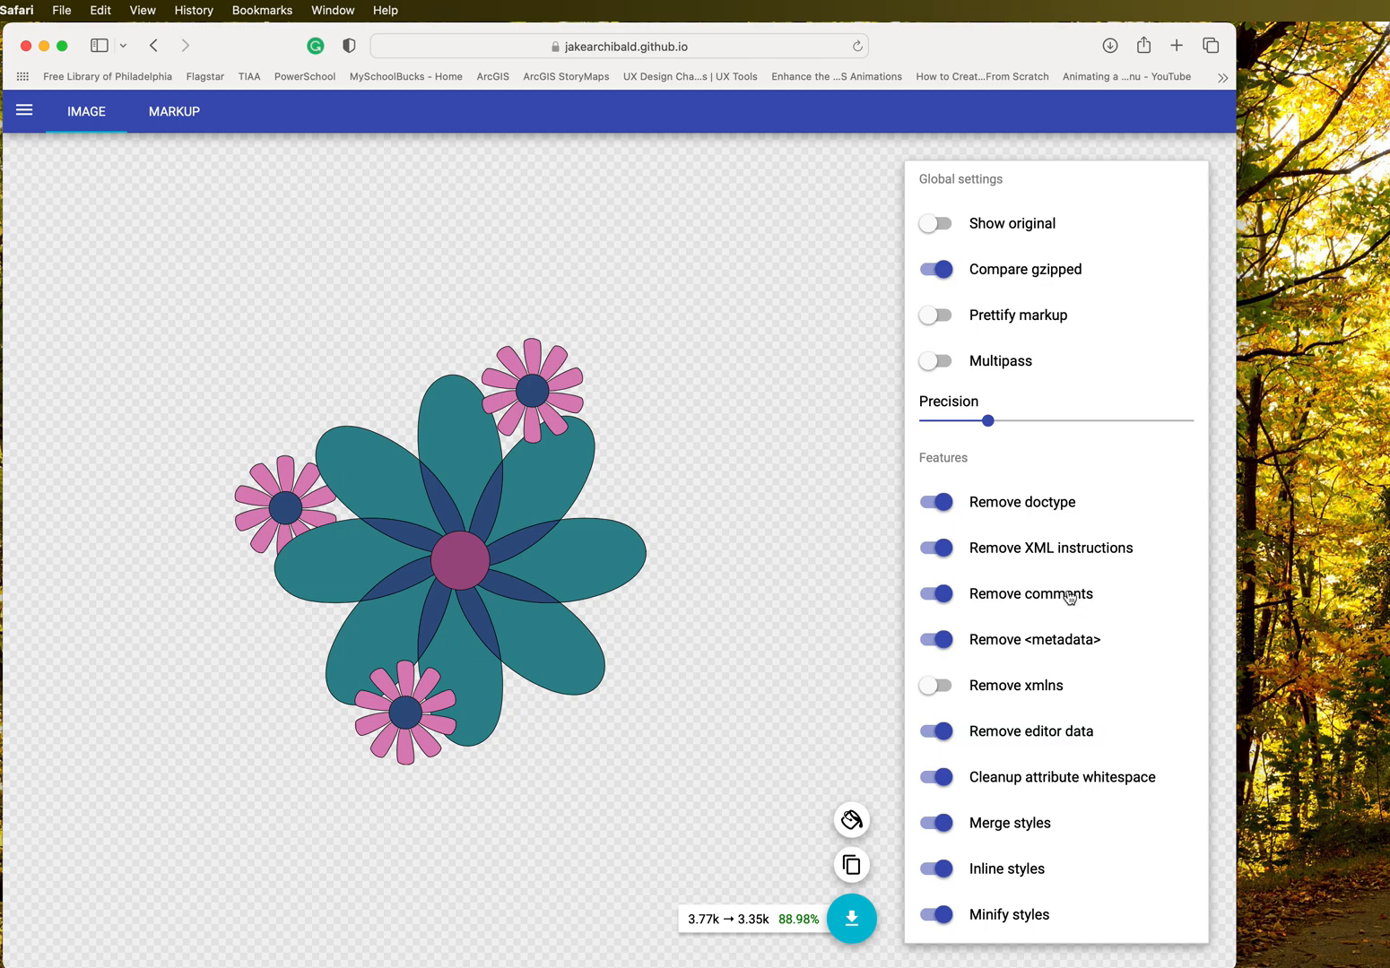
scroll(down, 3)
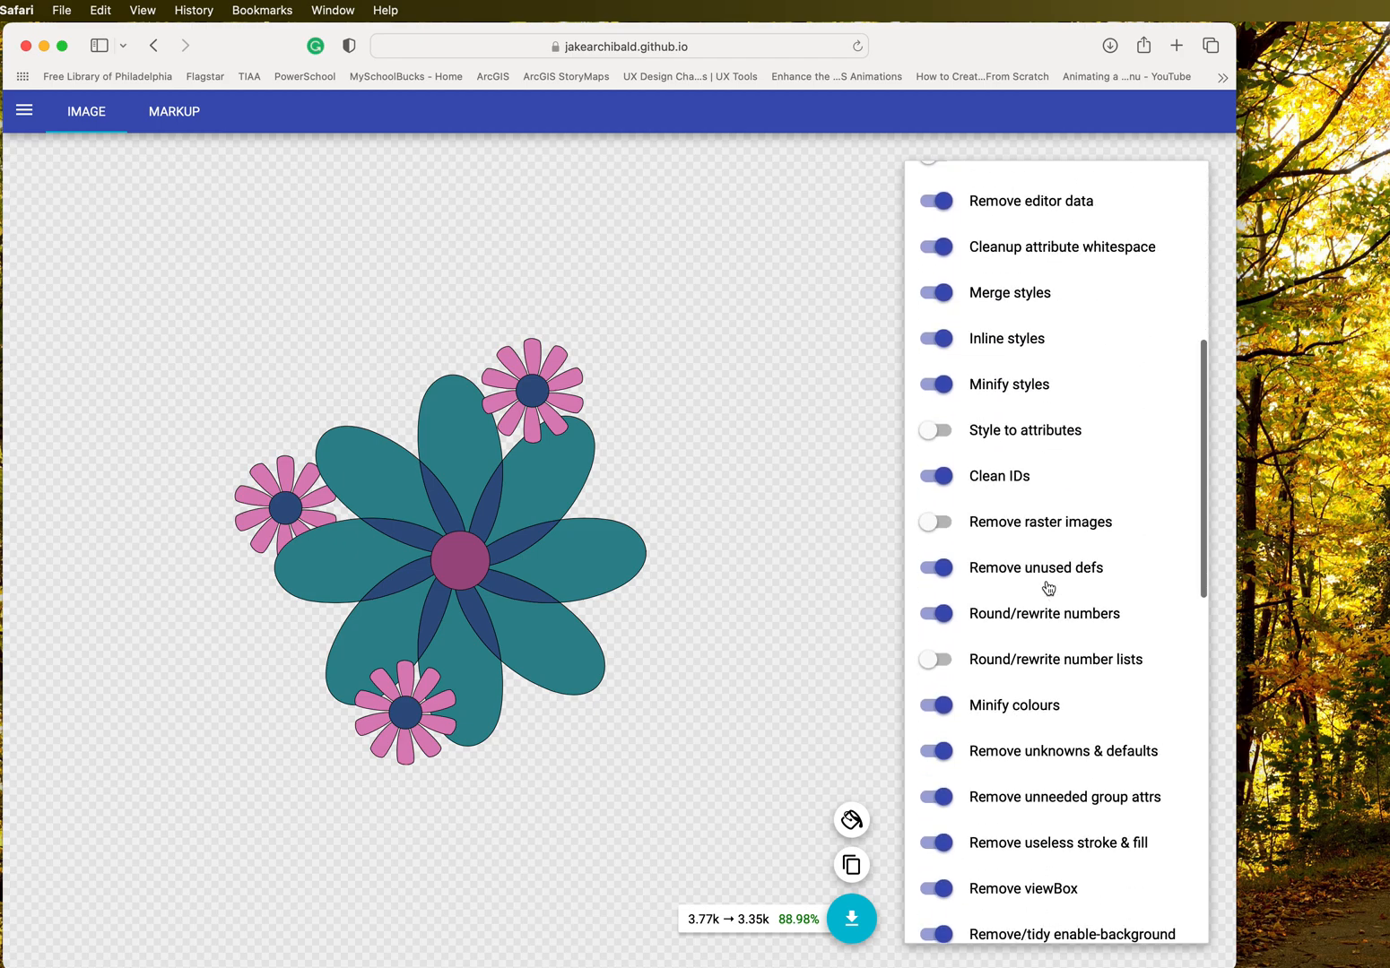
scroll(down, 3)
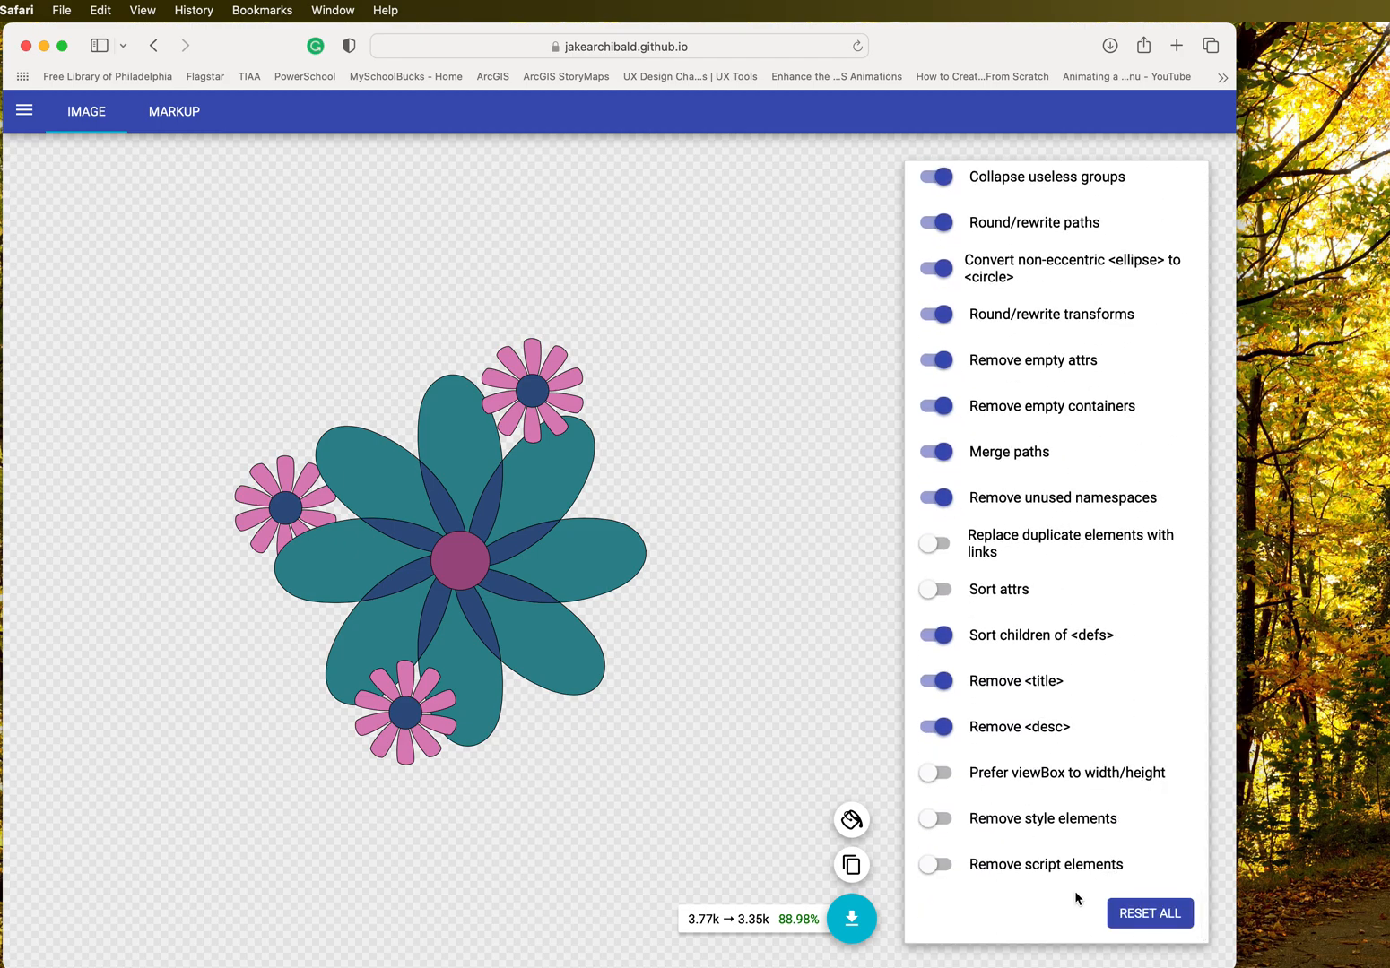